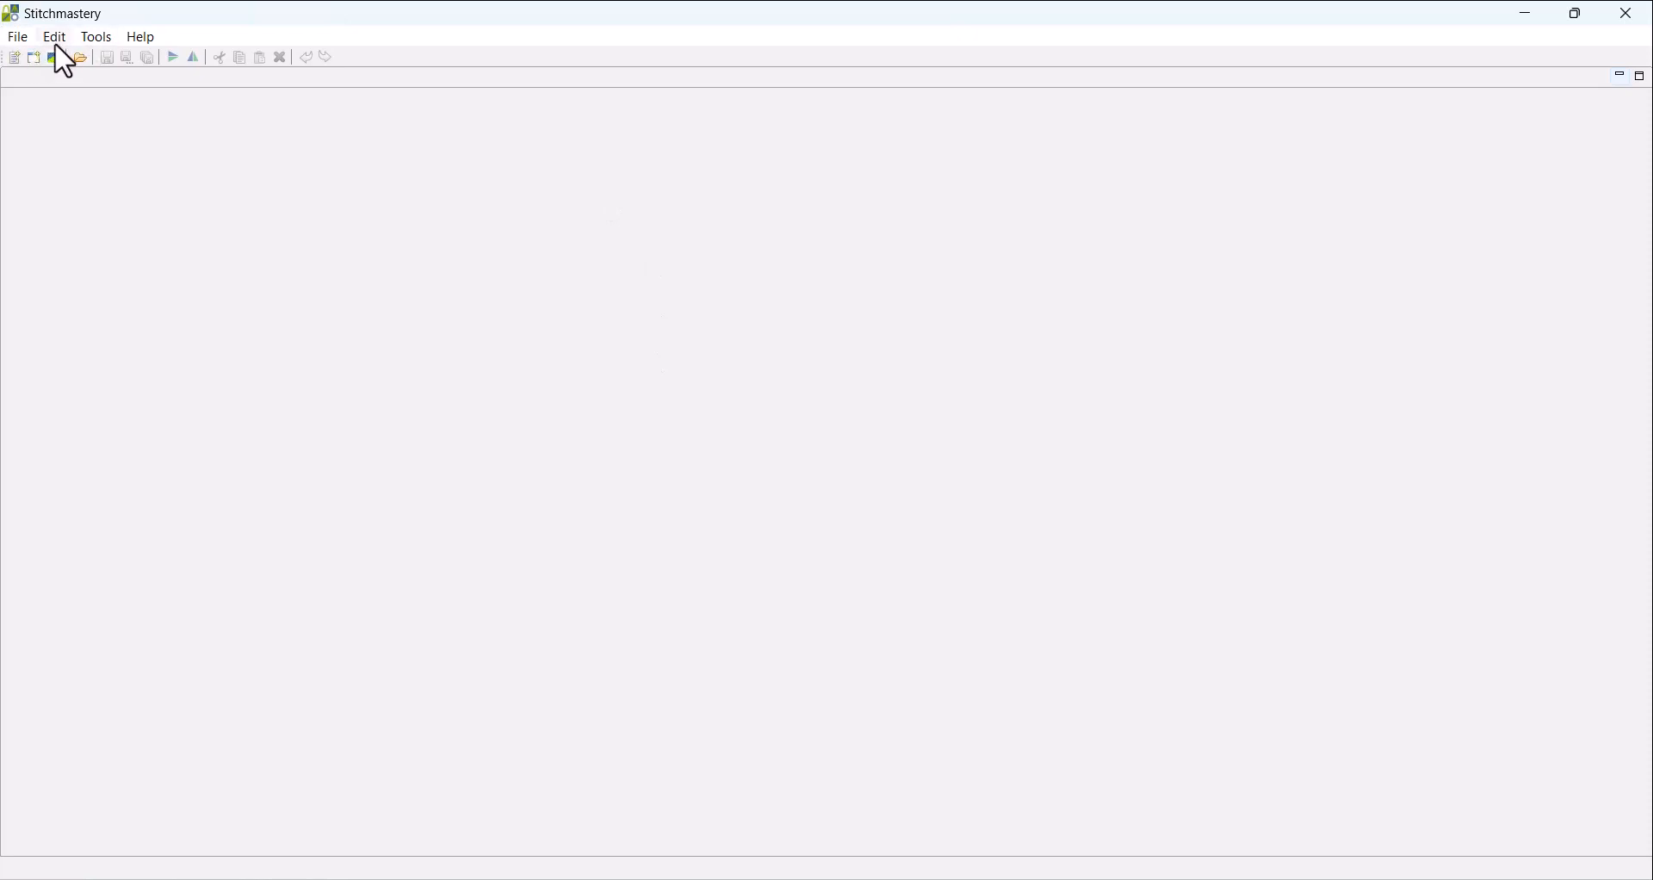
{"action": "mouse_move", "coordinate": [31, 50]}
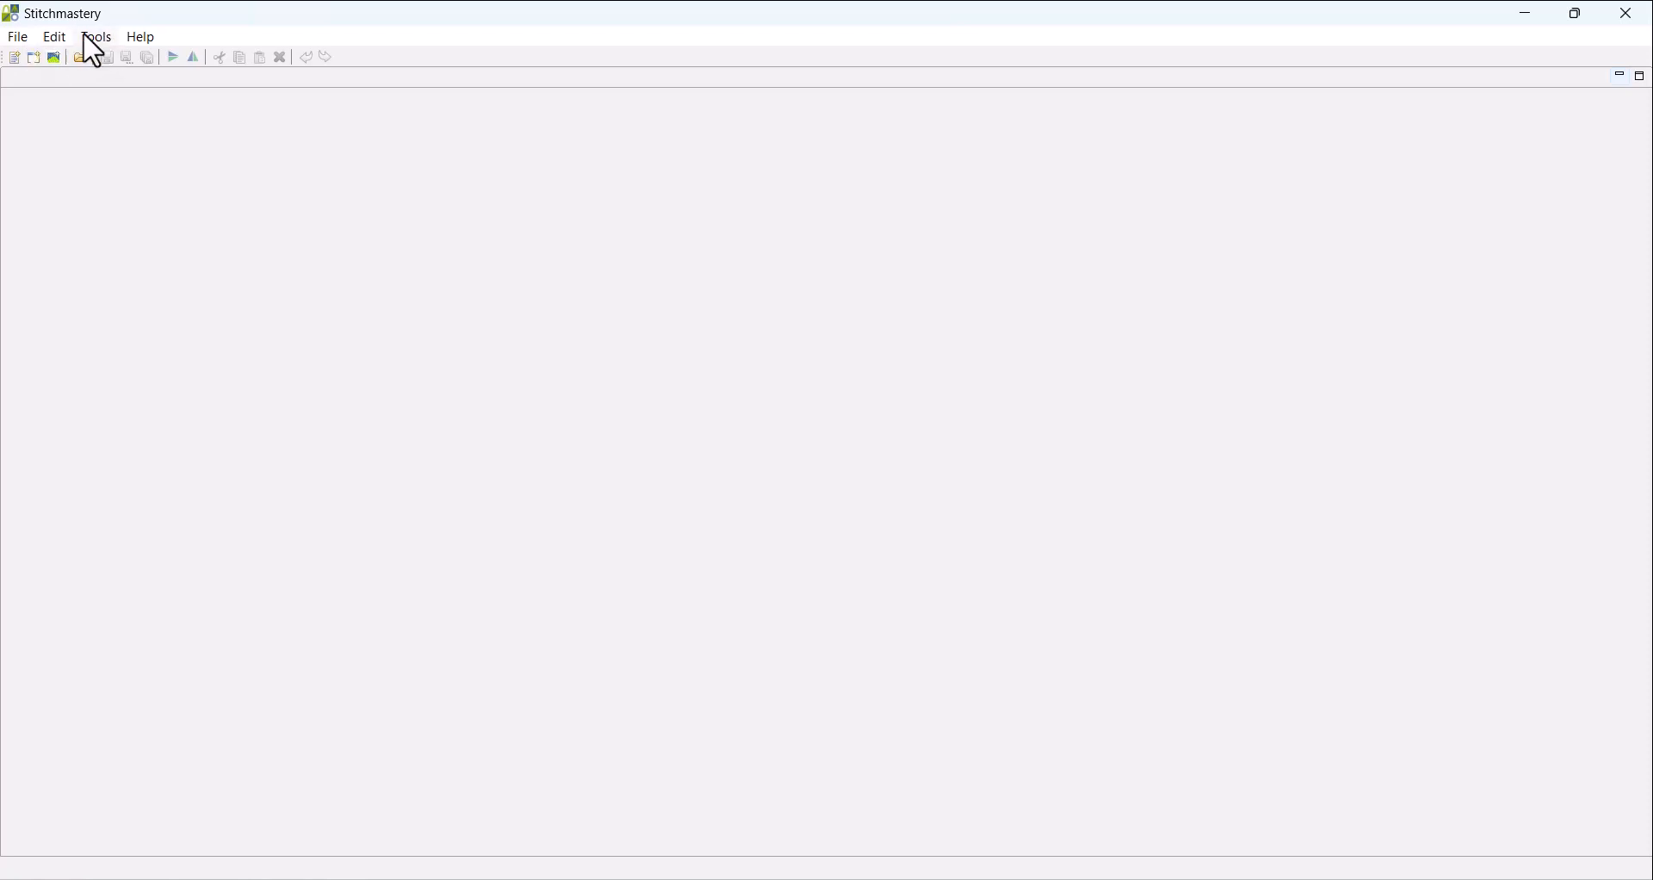
Show the Tools menu listing the Activate and Deactivate commands
{"action": "left_click", "coordinate": [94, 36]}
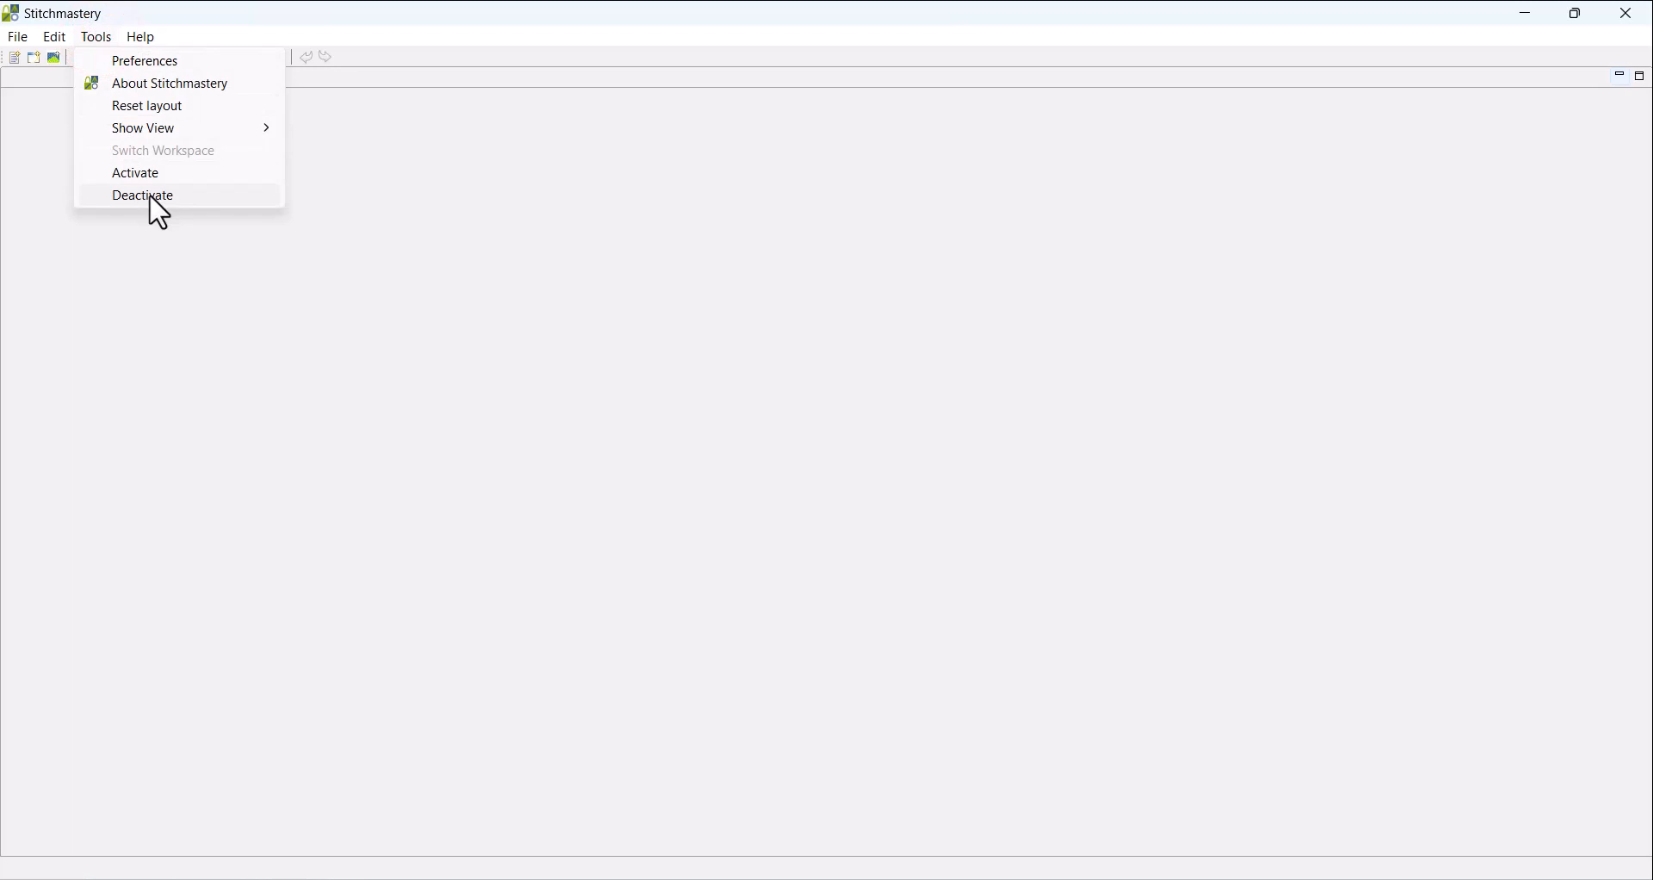
{"action": "mouse_move", "coordinate": [110, 208]}
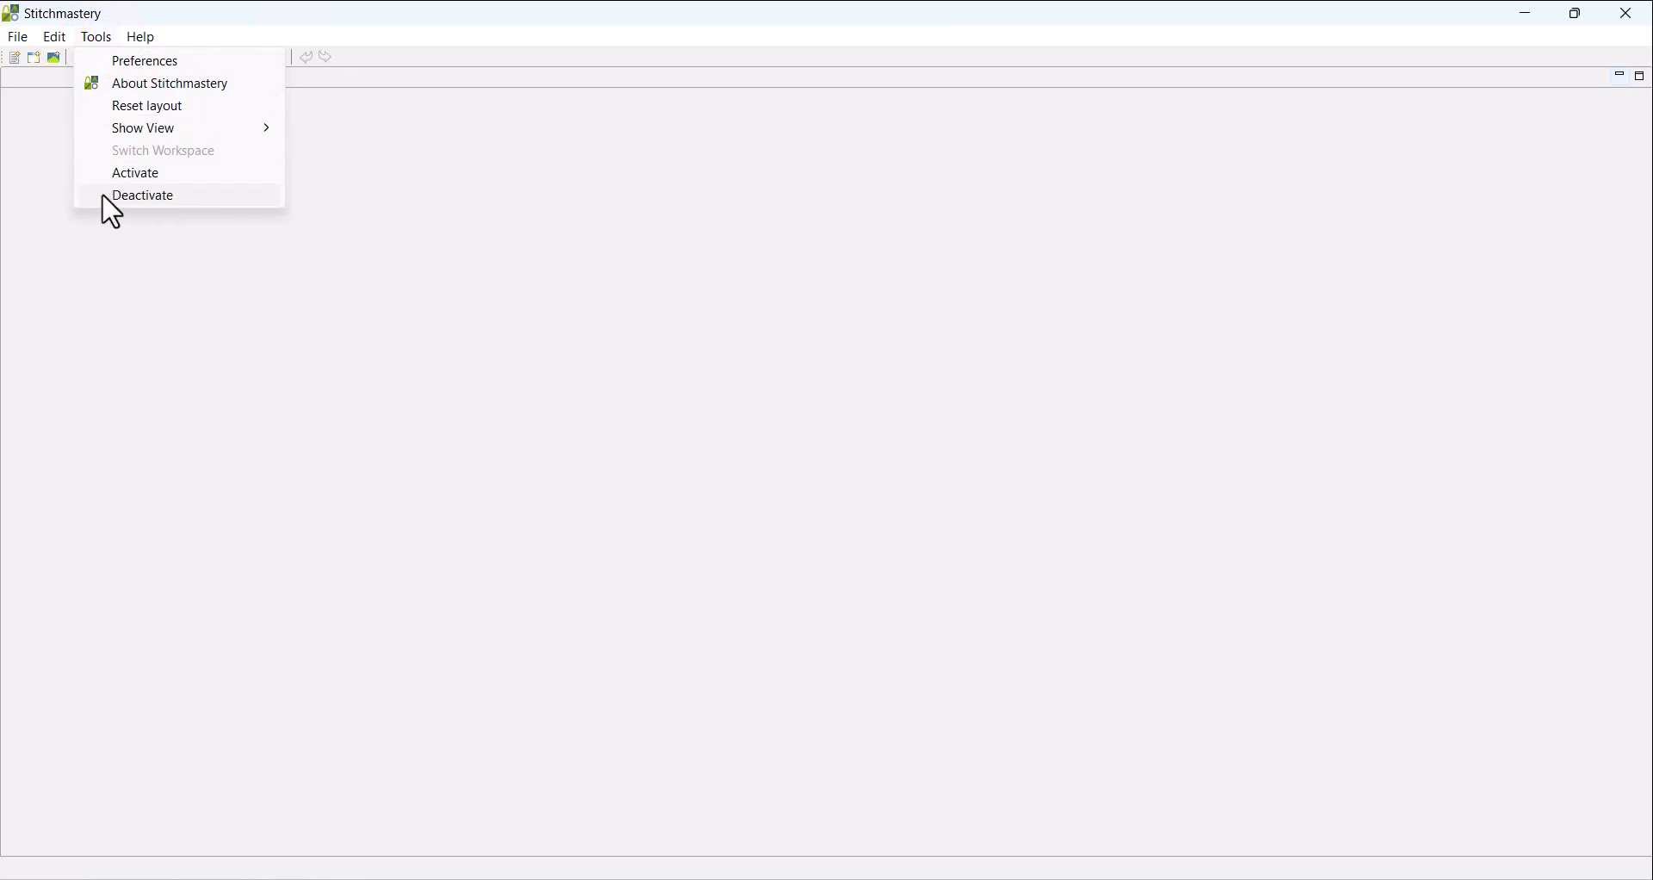
Request deactivation so the 'Deactivate Stitchmastery?' confirmation appears
{"action": "left_click", "coordinate": [143, 195]}
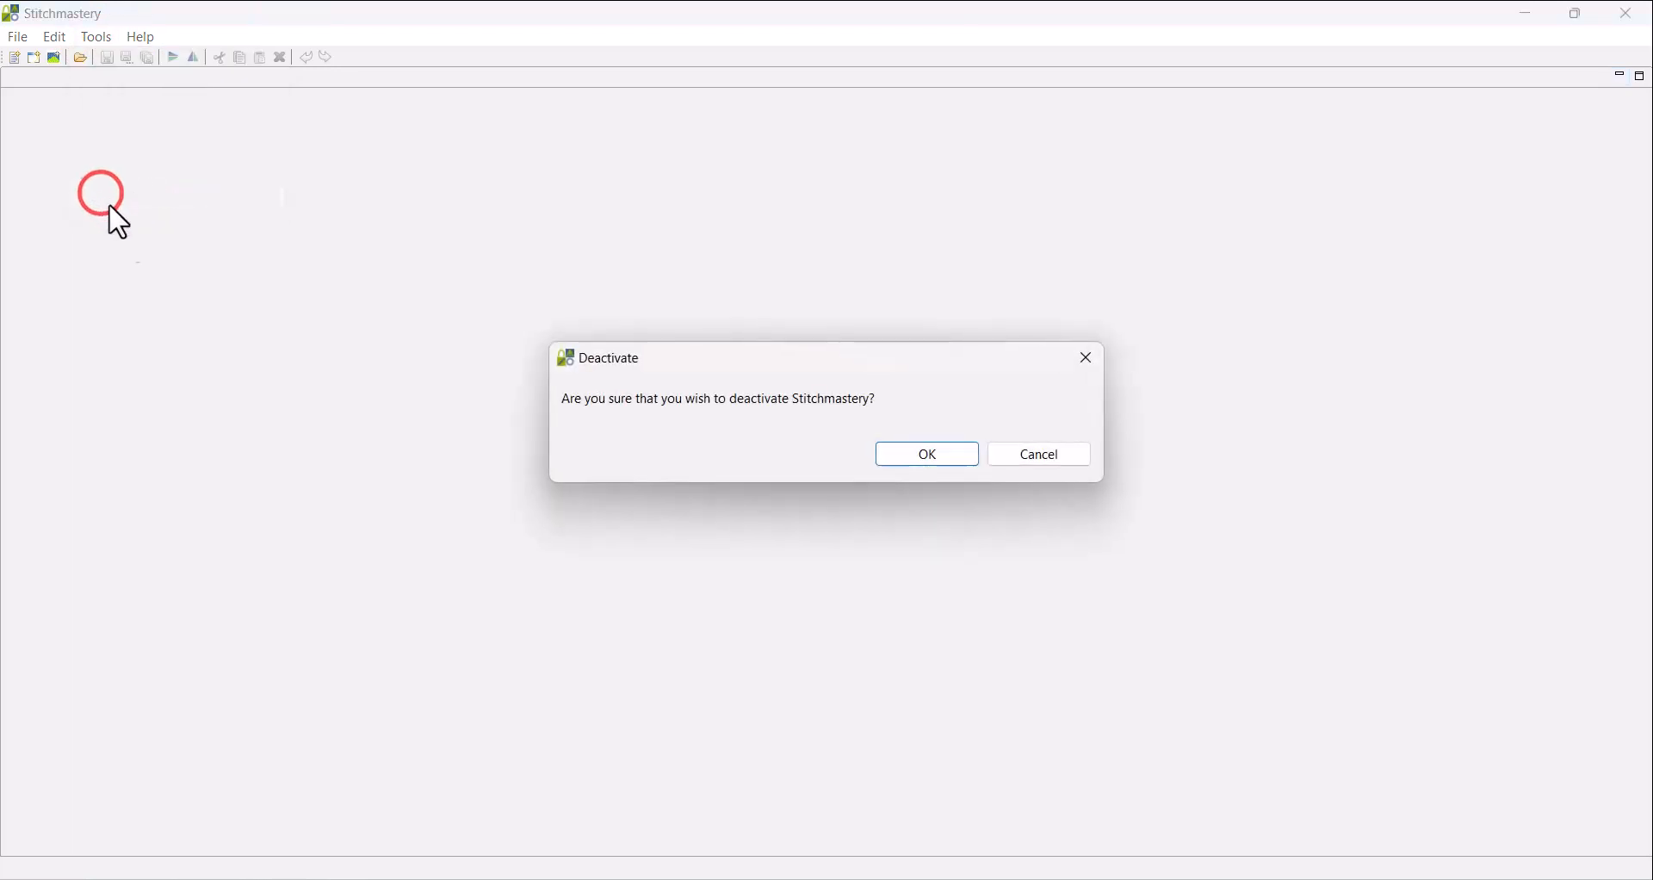
{"action": "mouse_move", "coordinate": [739, 427]}
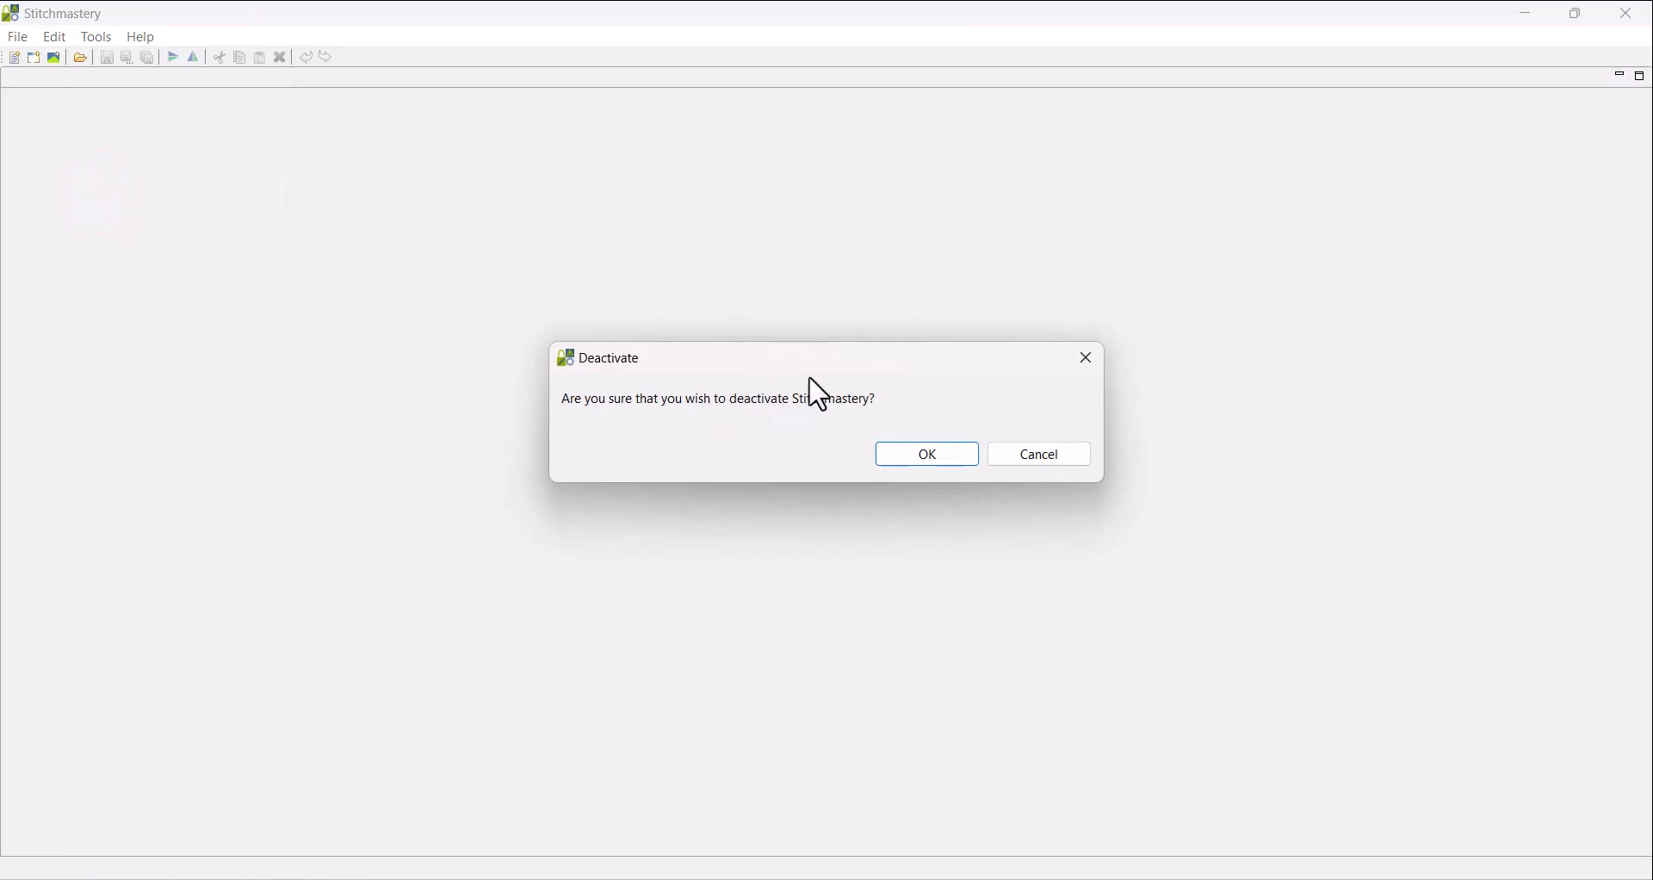
{"action": "mouse_move", "coordinate": [1037, 454]}
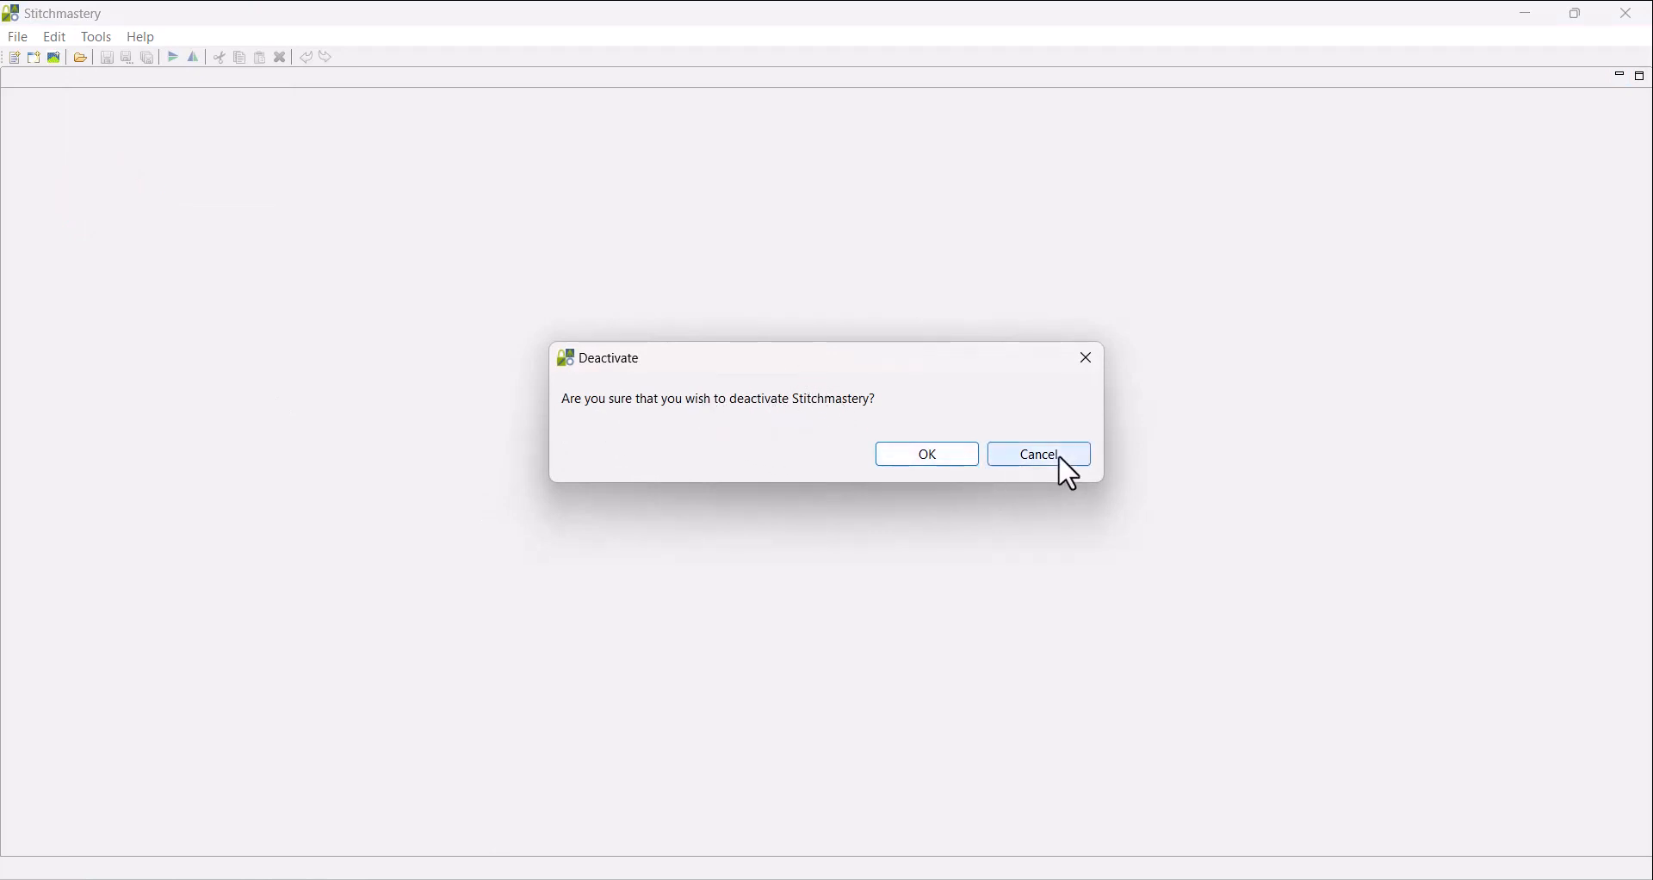
Cancel the deactivation prompt, then run Activate from the Tools menu
{"action": "left_click", "coordinate": [1036, 452]}
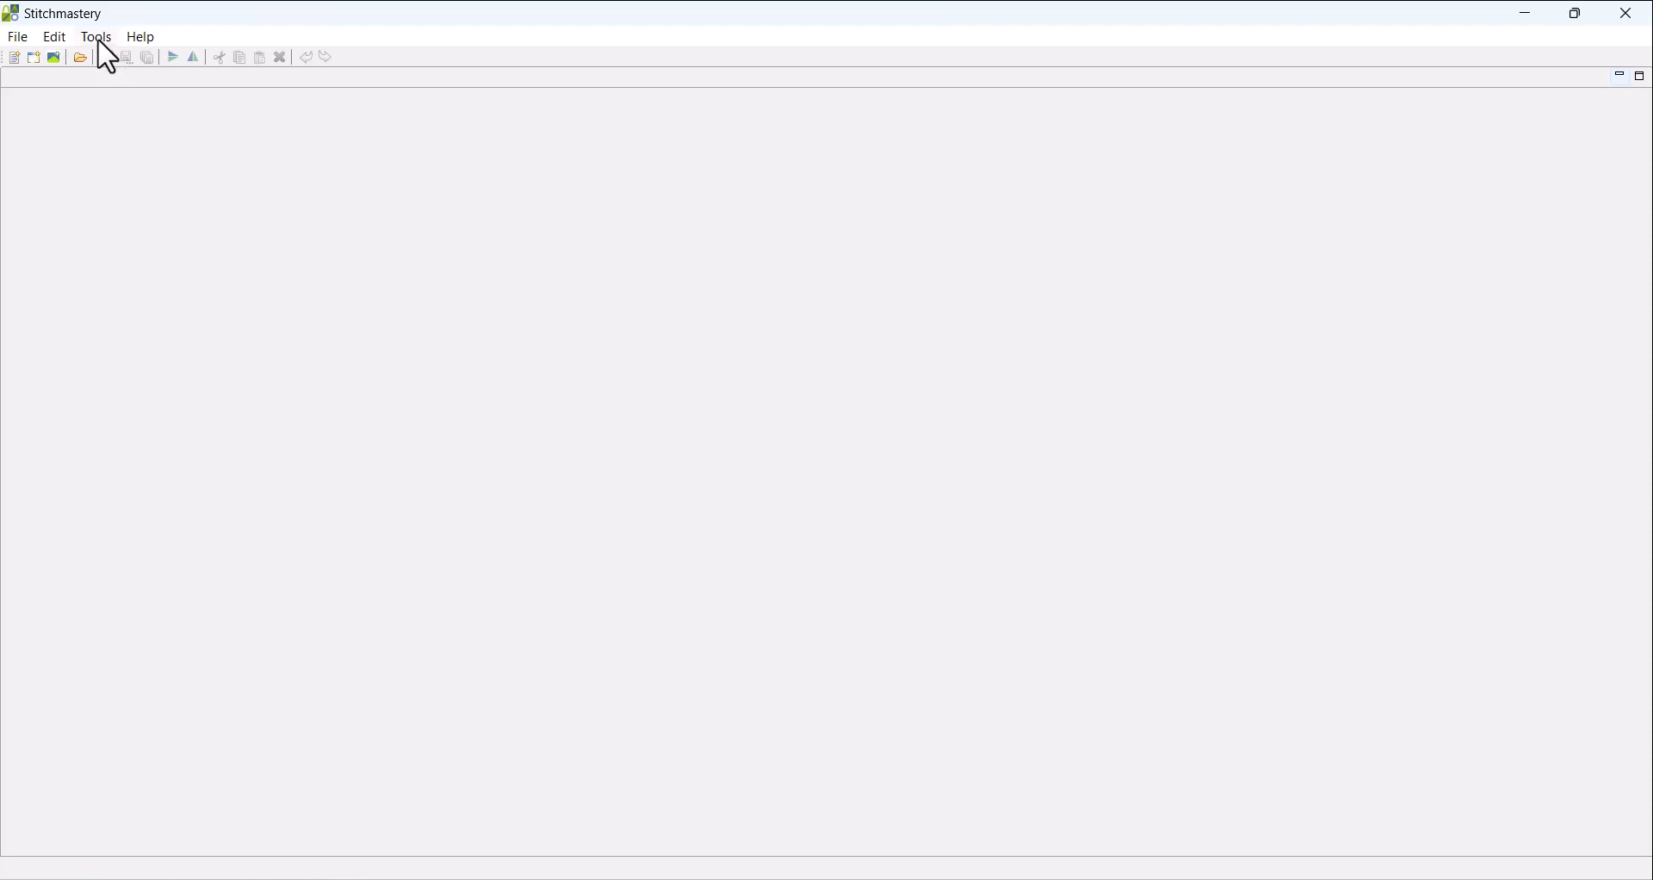
{"action": "left_click", "coordinate": [97, 36]}
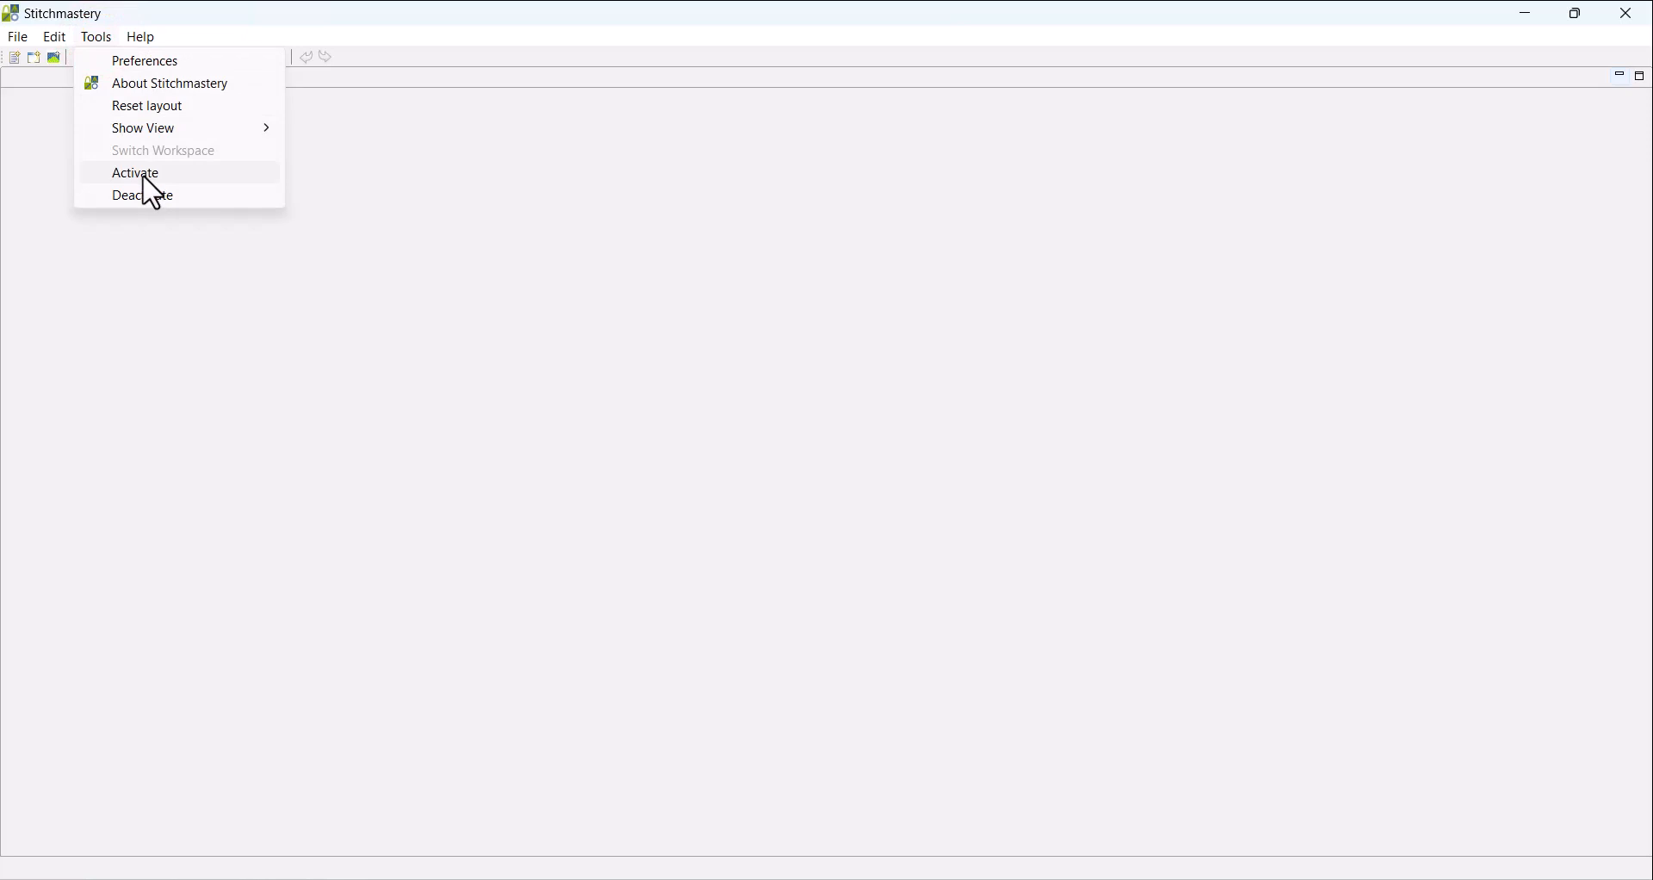
{"action": "left_click", "coordinate": [135, 173]}
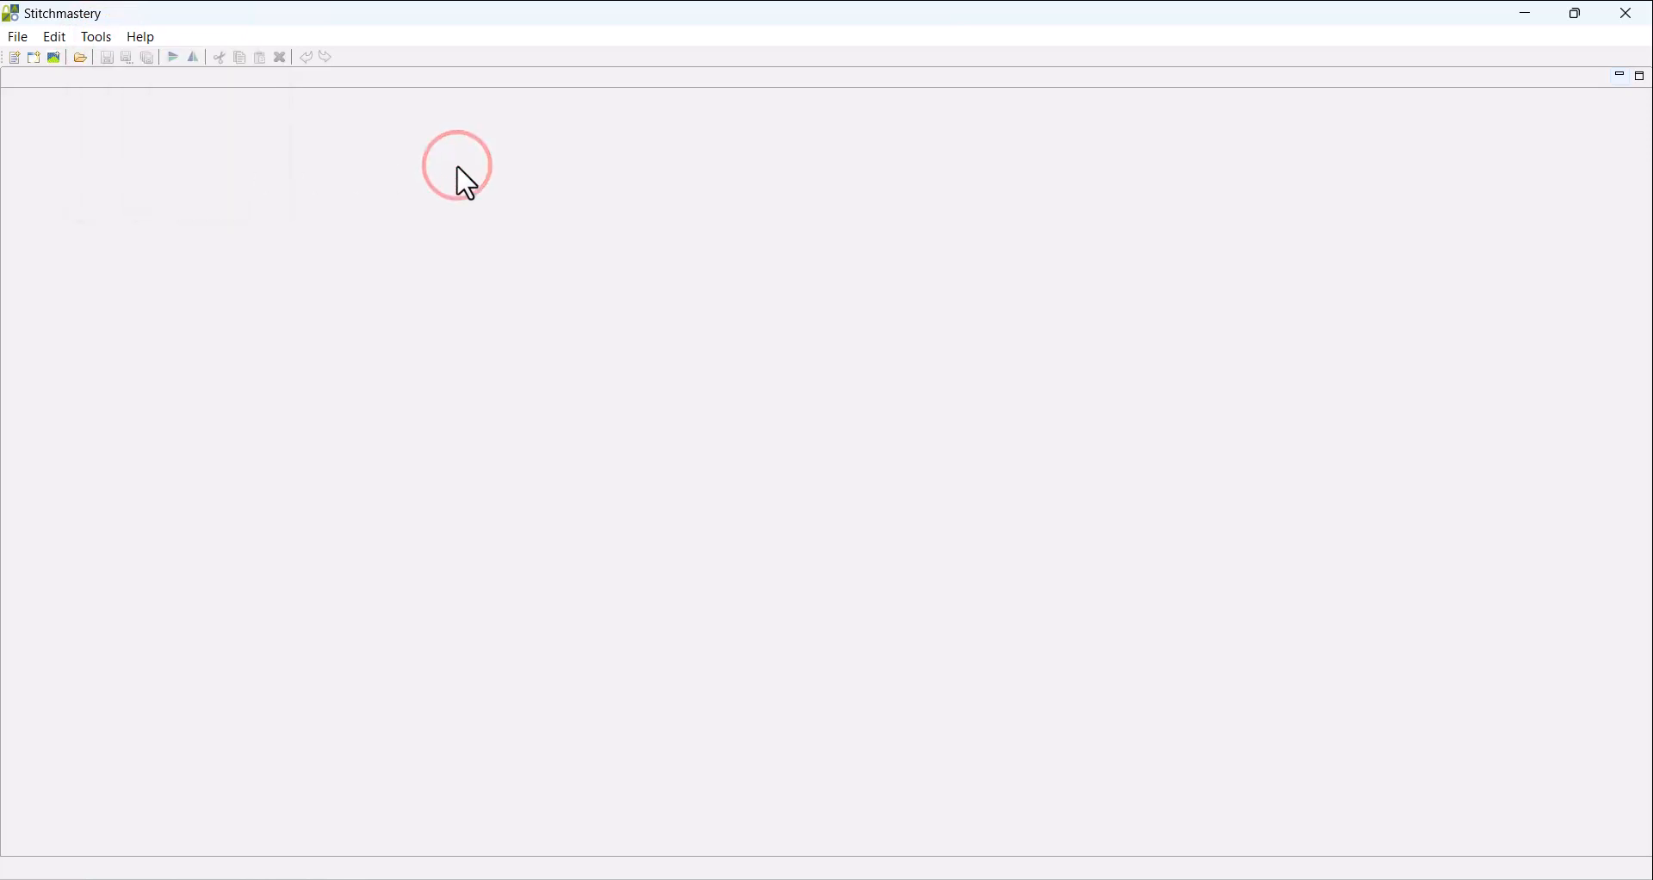